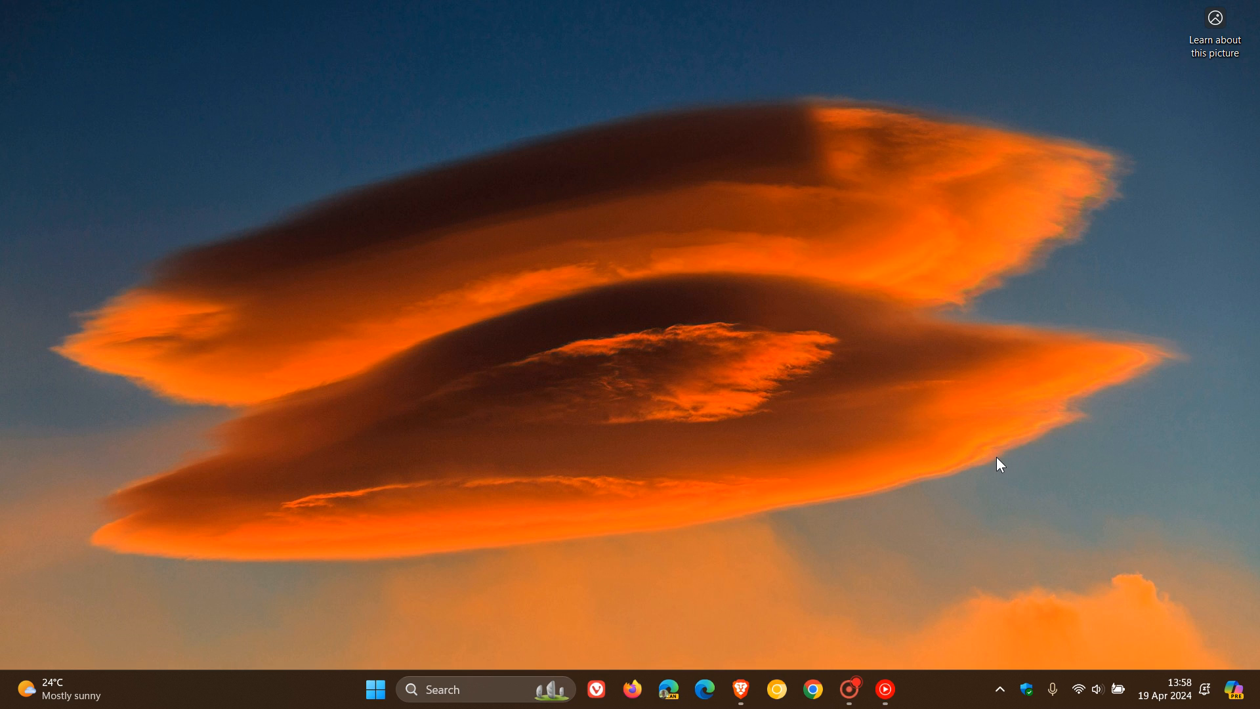
{"action": "mouse_move", "coordinate": [1244, 661]}
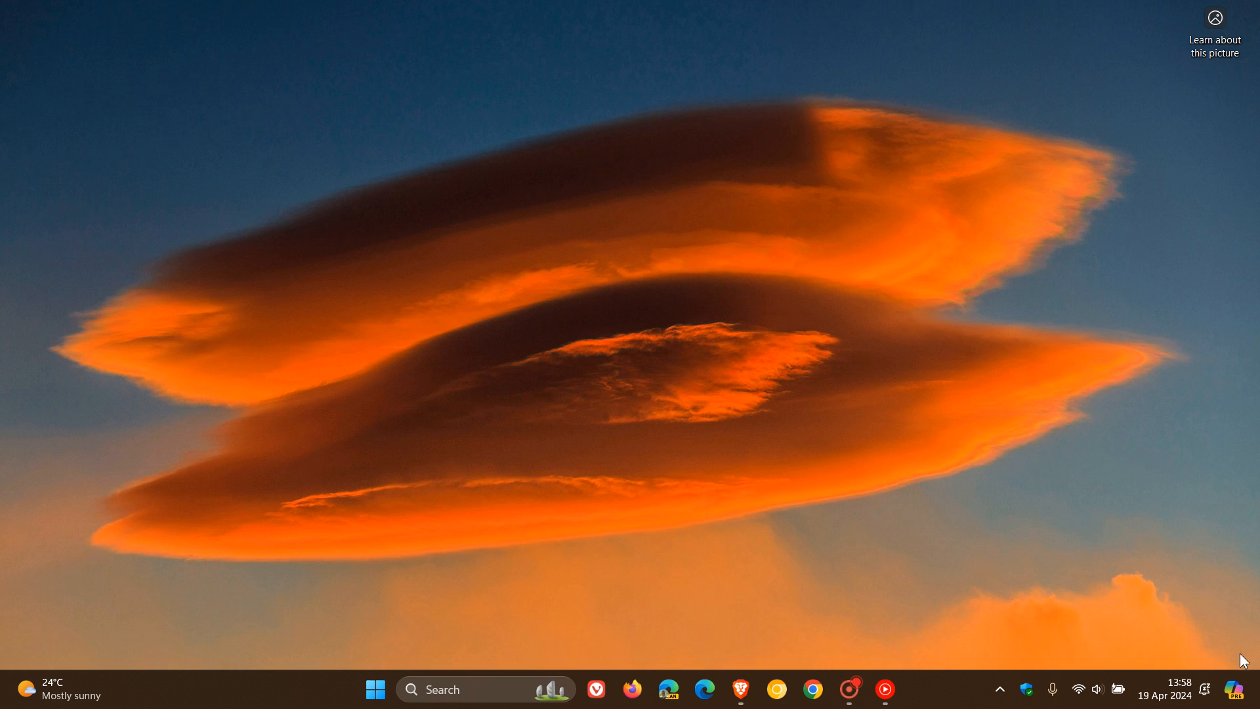
Open the Copilot side pane, then close it again.
{"action": "left_click", "coordinate": [1232, 690]}
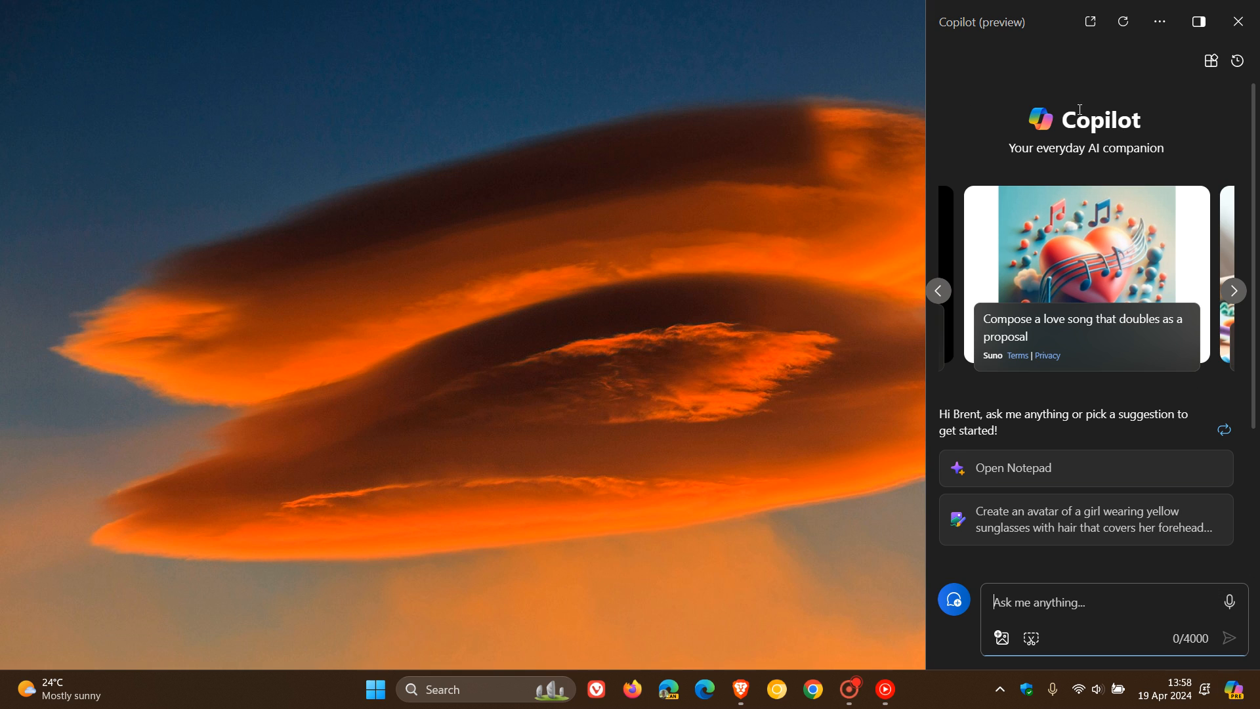
{"action": "mouse_move", "coordinate": [1170, 103]}
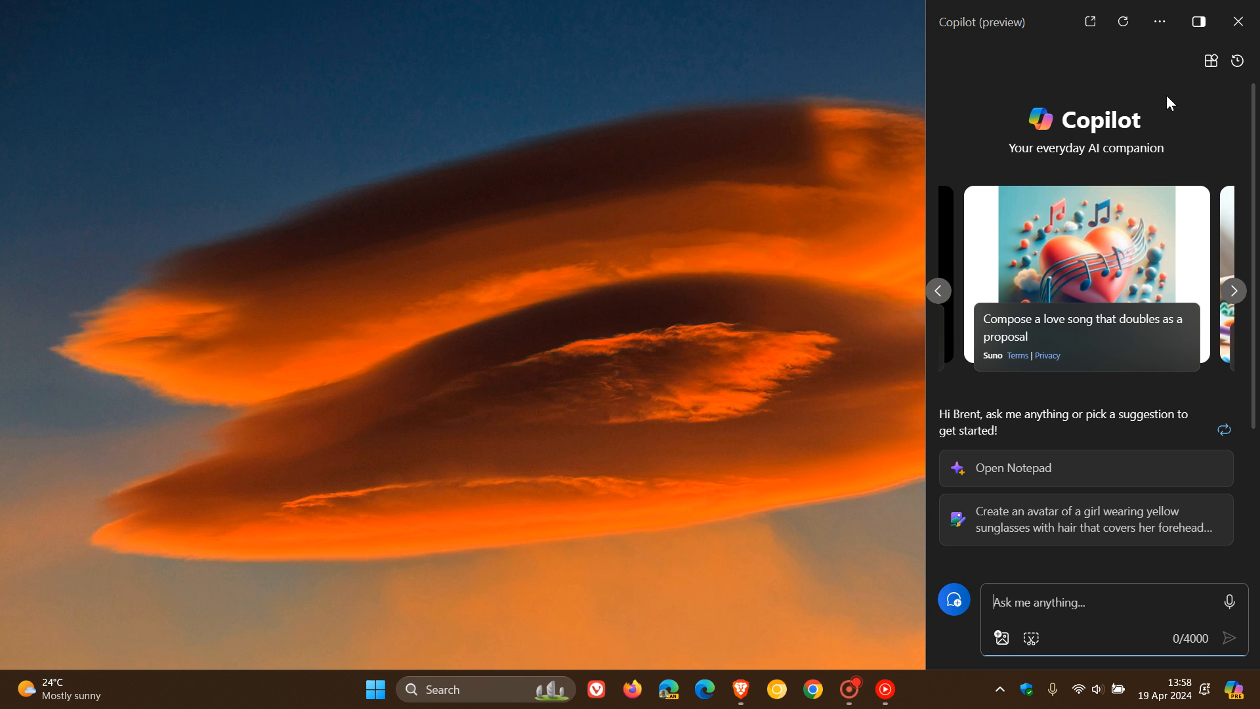
{"action": "mouse_move", "coordinate": [1170, 68]}
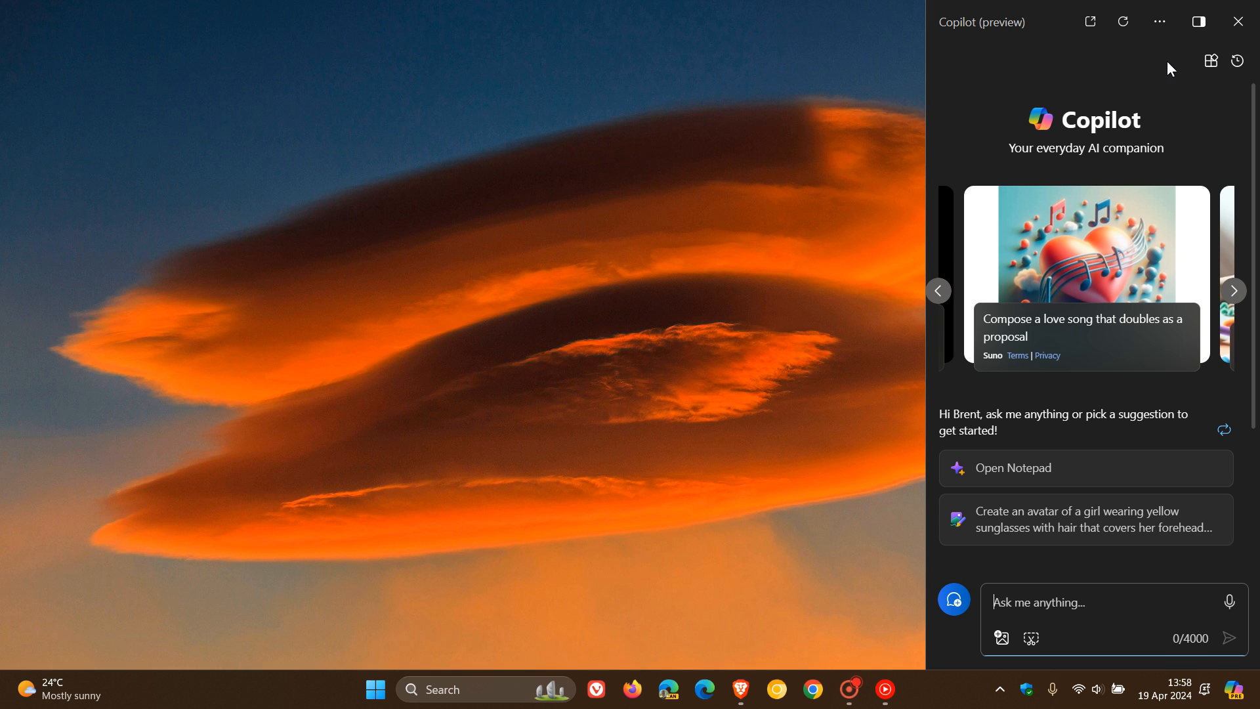
{"action": "mouse_move", "coordinate": [1091, 82]}
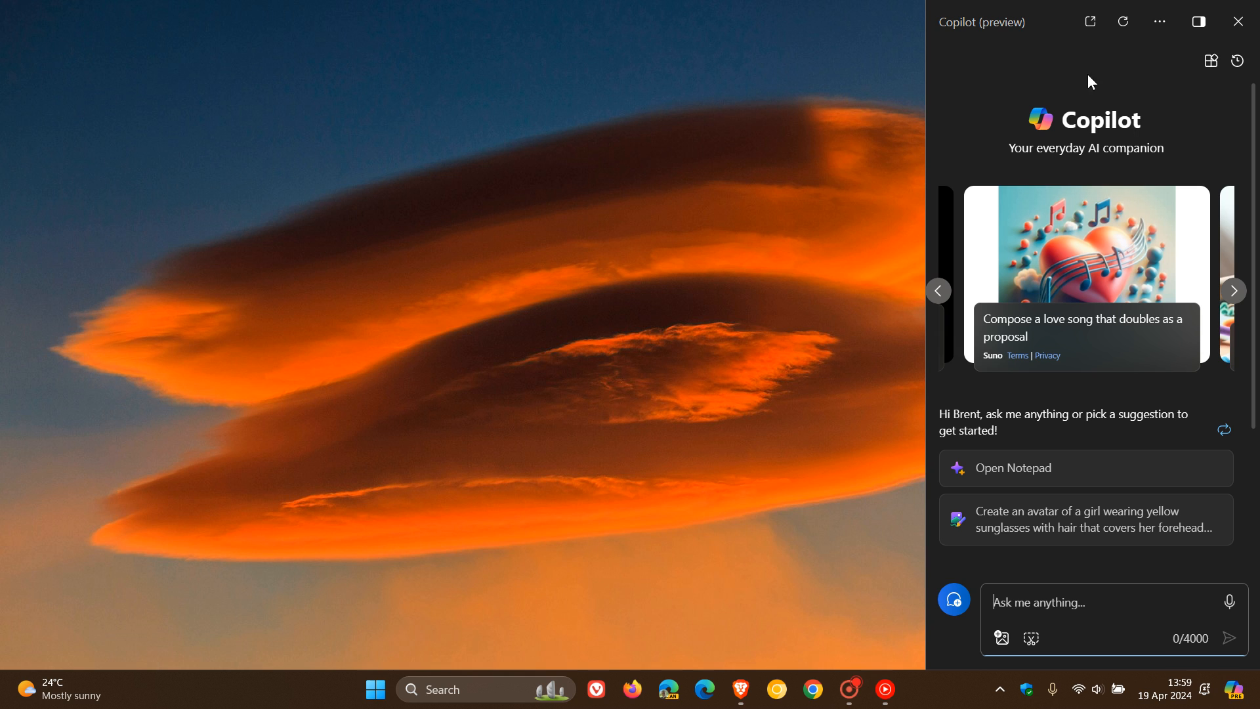
{"action": "mouse_move", "coordinate": [1134, 104]}
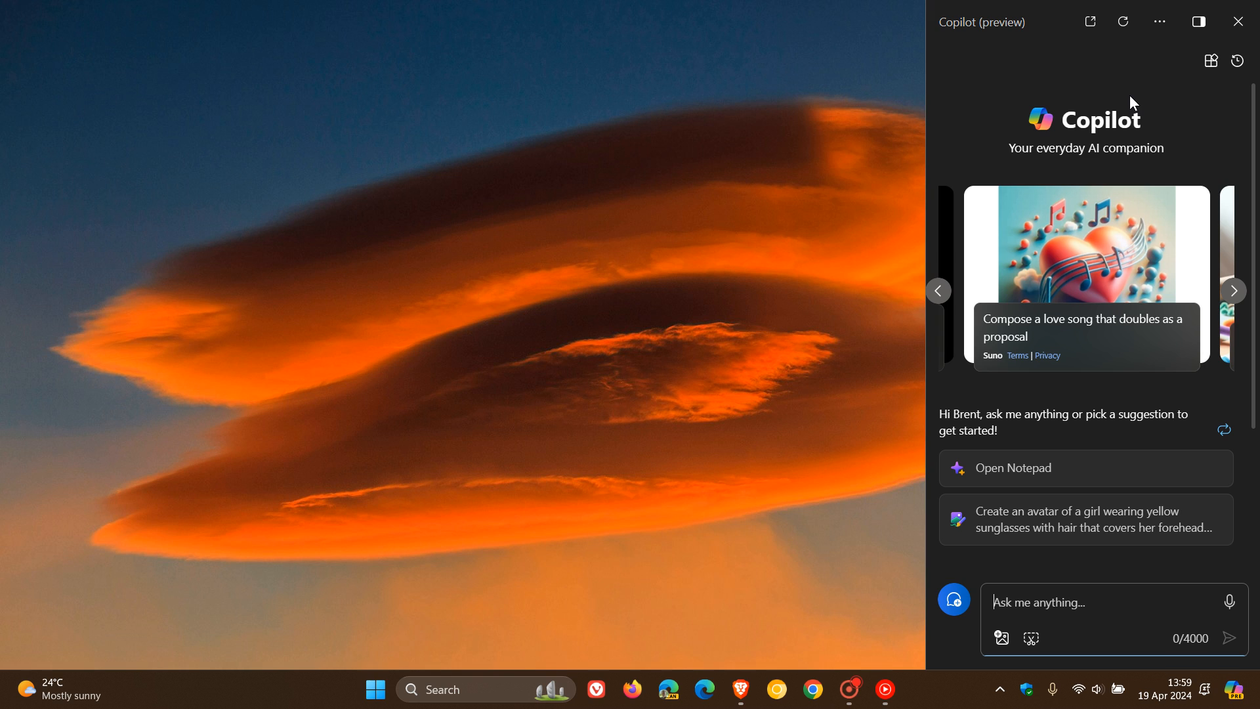
{"action": "mouse_move", "coordinate": [1238, 22]}
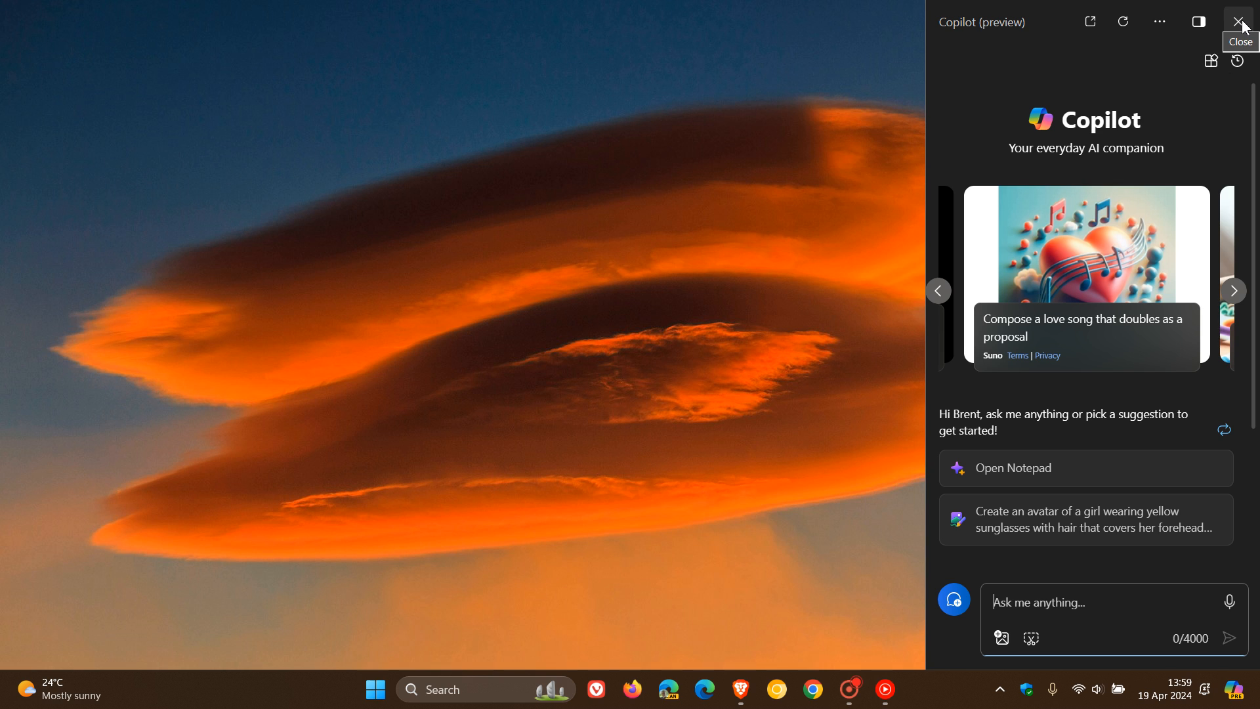
{"action": "left_click", "coordinate": [1239, 22]}
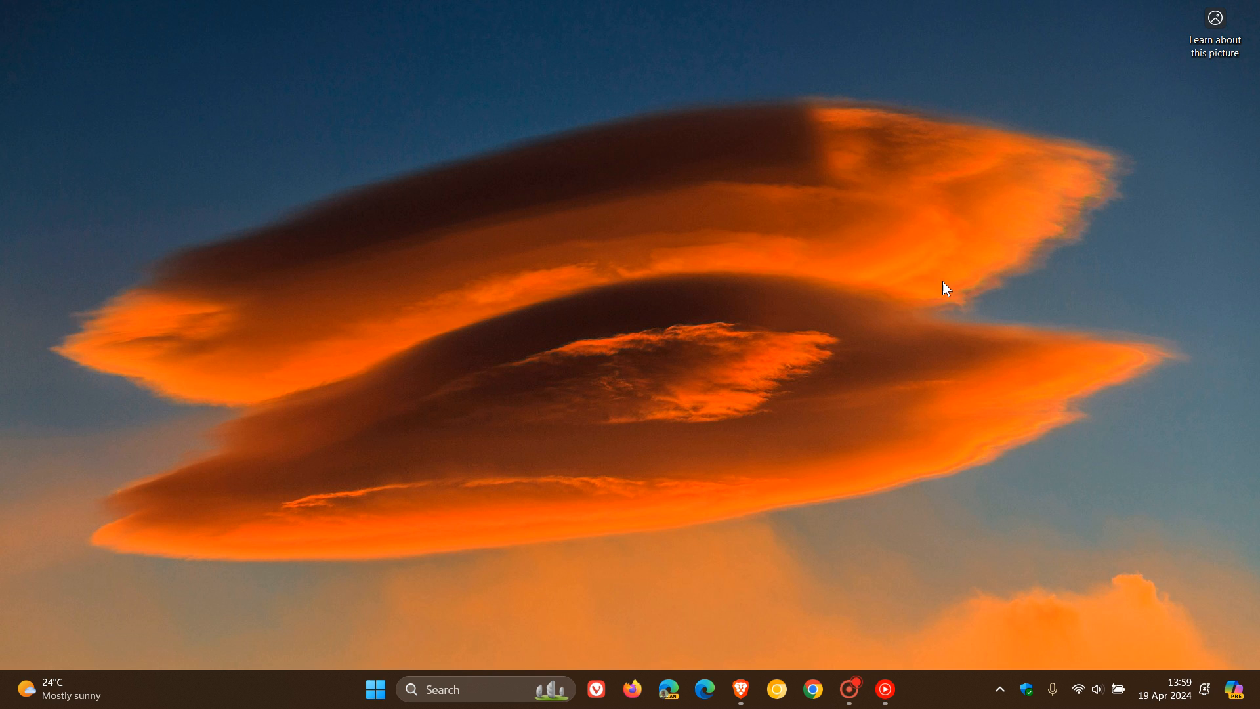
{"action": "mouse_move", "coordinate": [970, 215]}
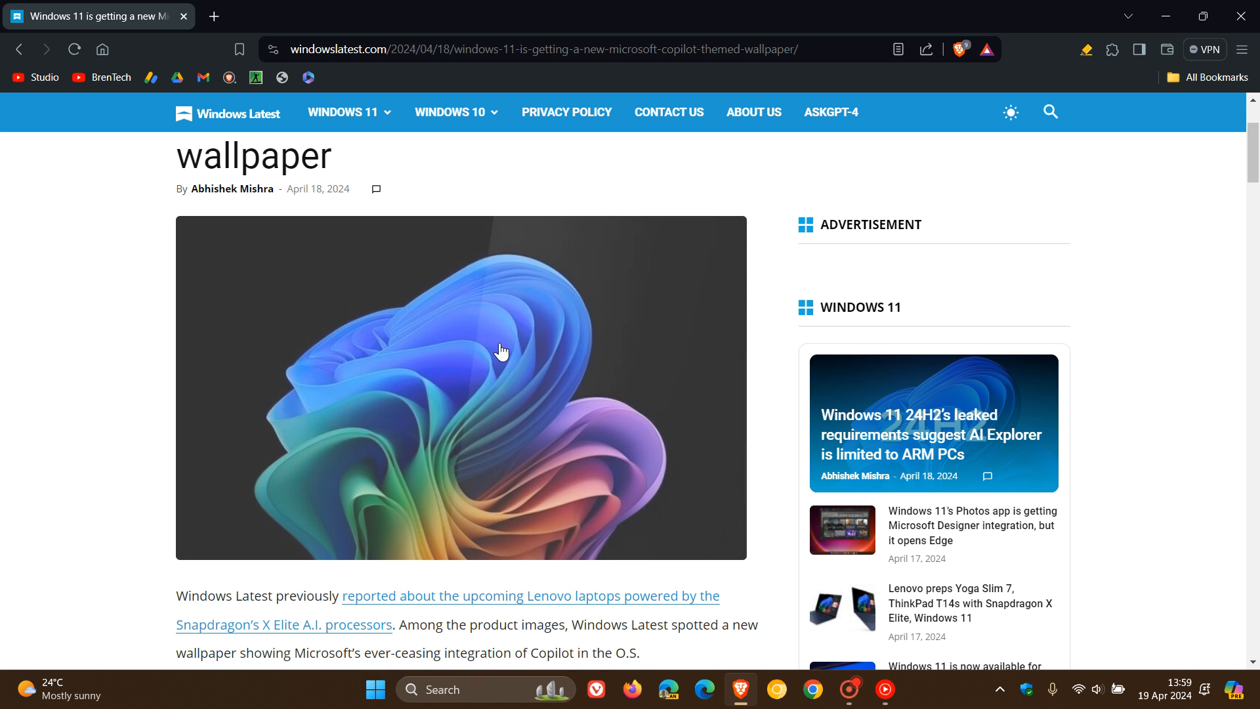
{"action": "mouse_move", "coordinate": [548, 340]}
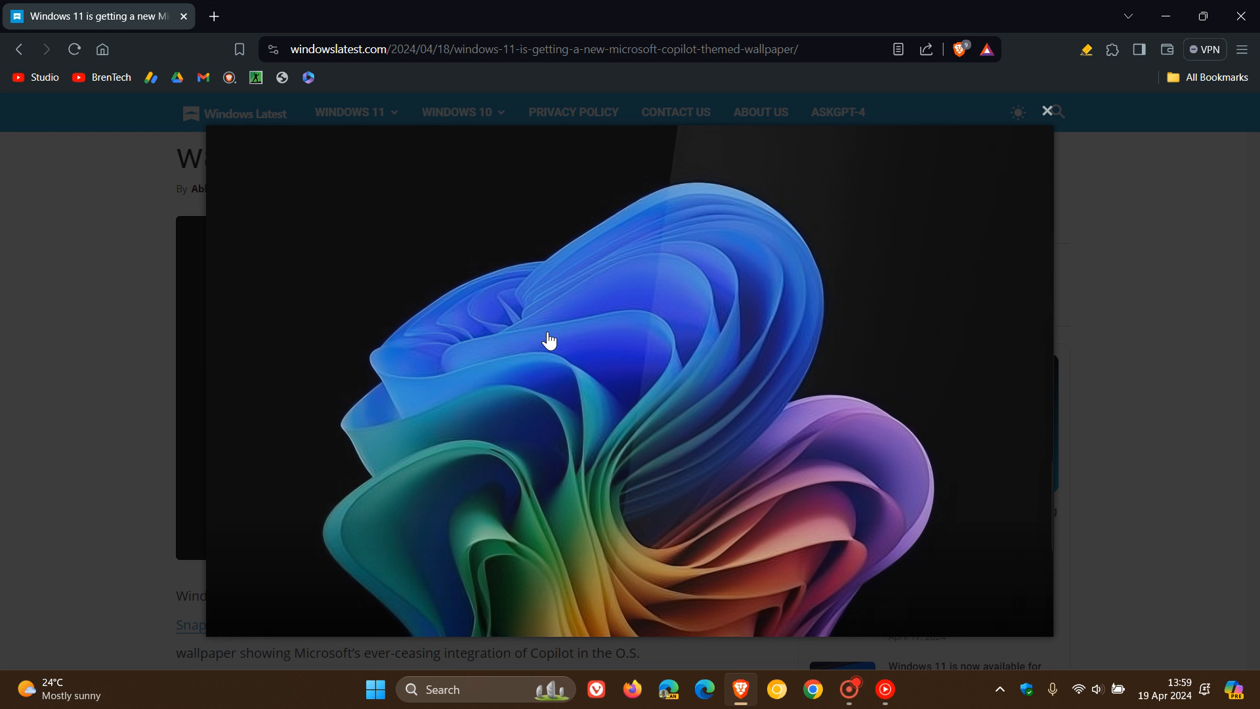
{"action": "mouse_move", "coordinate": [780, 278]}
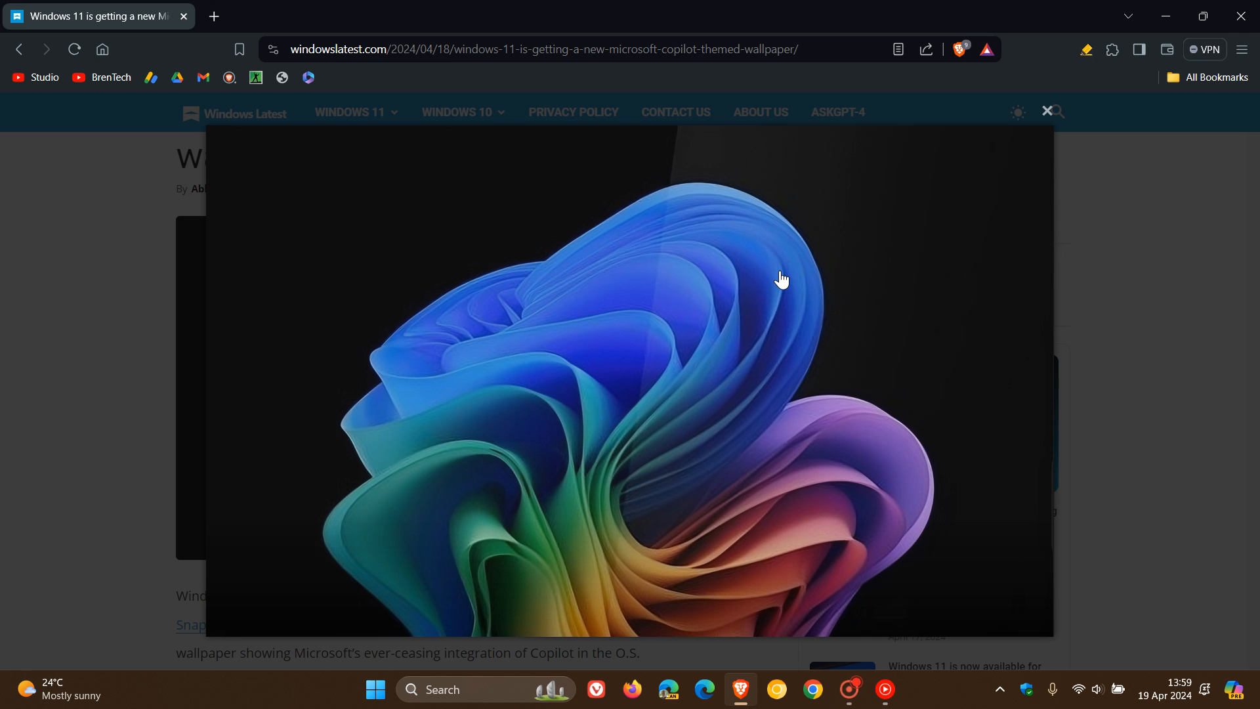
Save the enlarged Bloom image to Downloads as the JPEG 'Windows-Copilot-wallpaper'.
{"action": "right_click", "coordinate": [782, 278]}
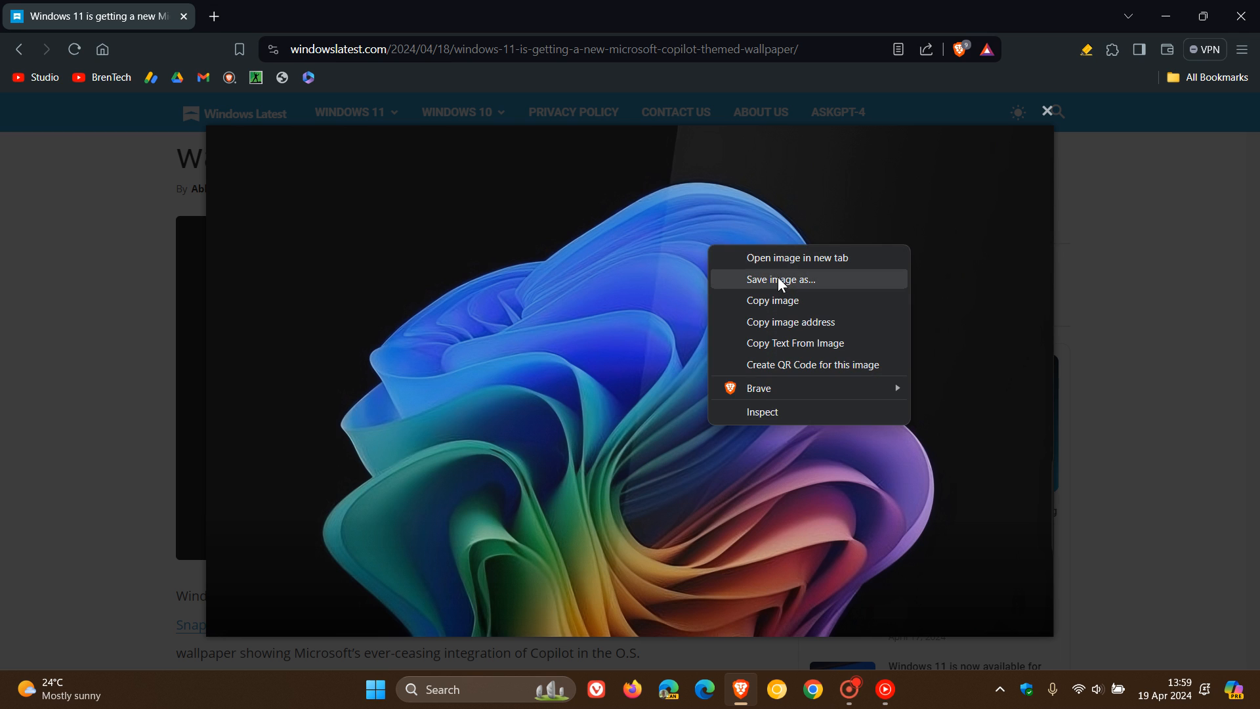
{"action": "left_click", "coordinate": [779, 279]}
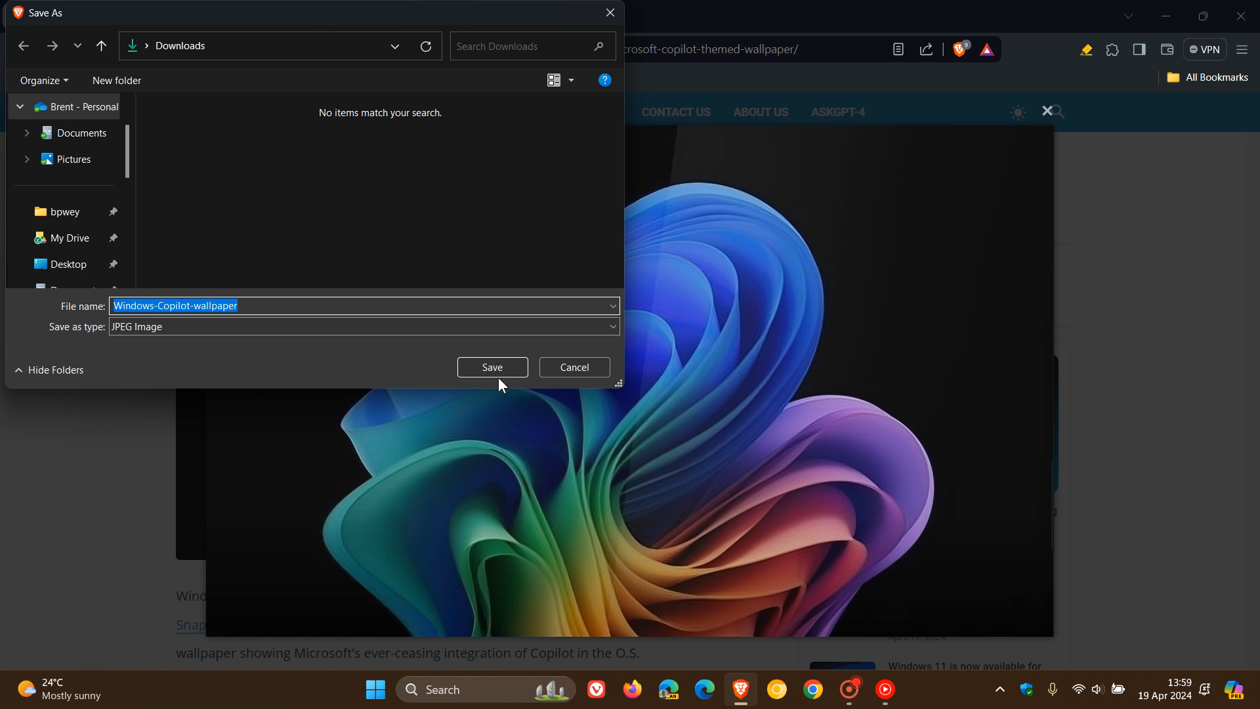
{"action": "left_click", "coordinate": [491, 368]}
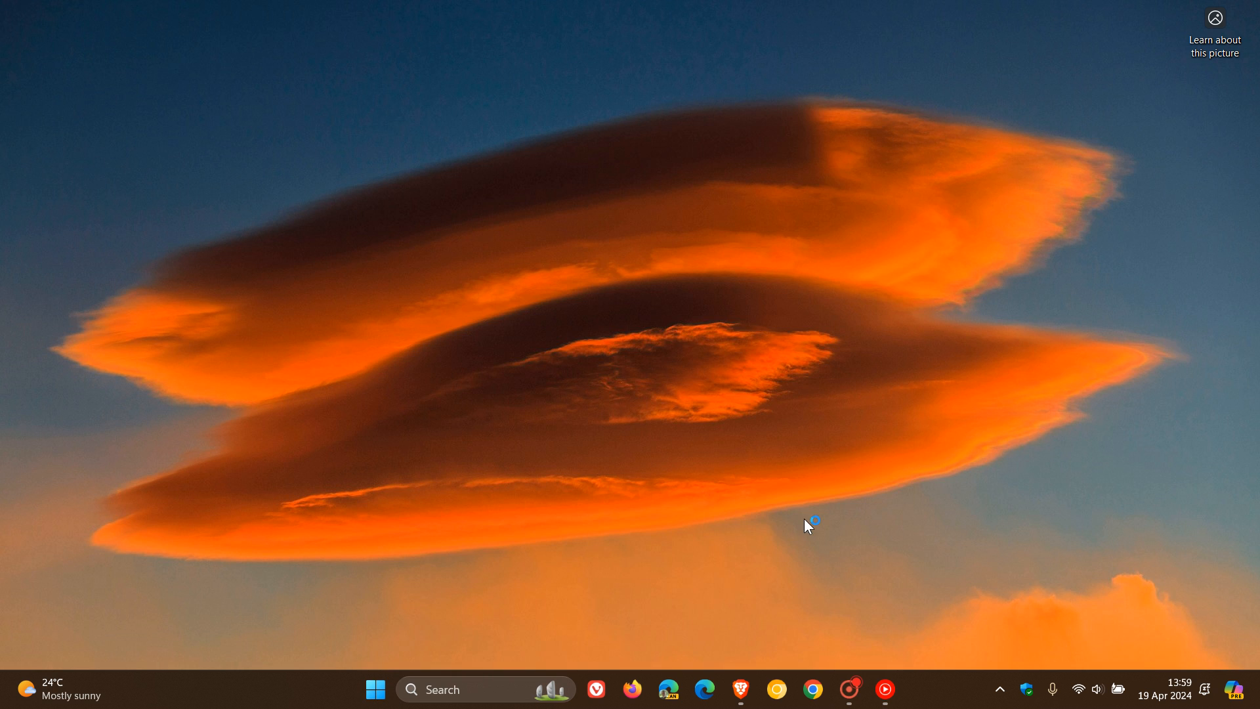
In File Explorer's Downloads folder, select and right-click the Windows-Copilot-wallpaper image.
{"action": "left_click", "coordinate": [901, 688]}
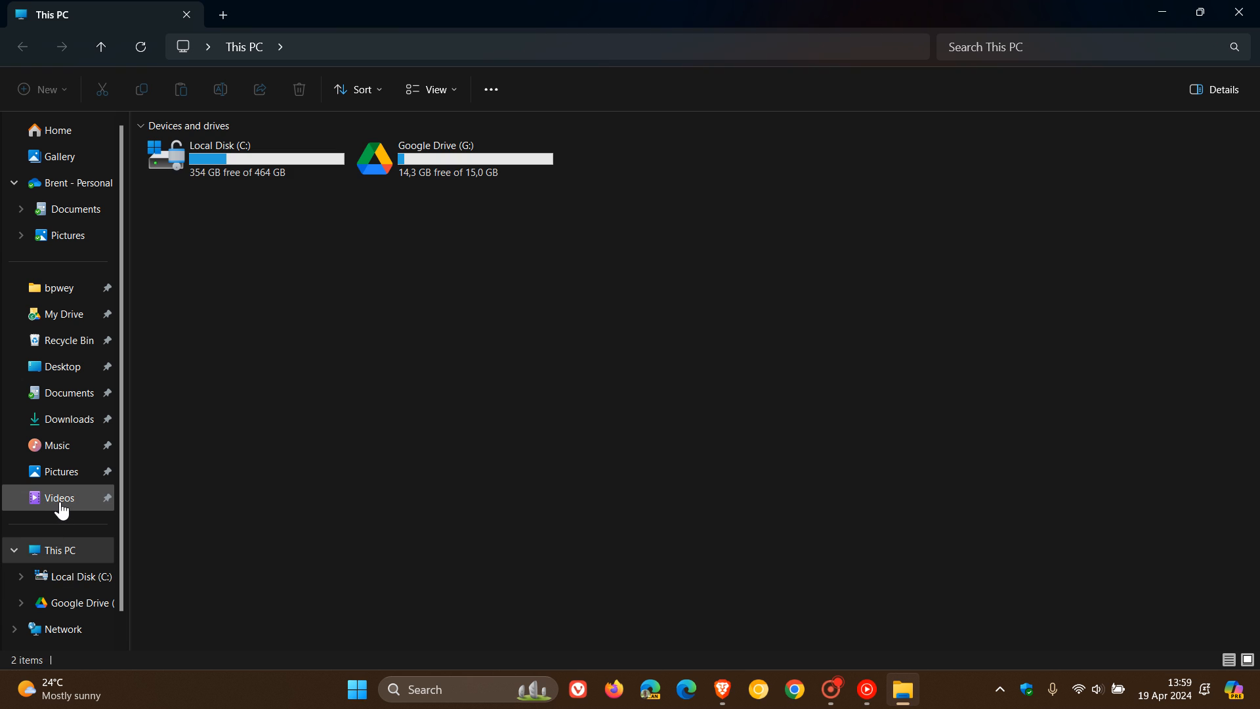
{"action": "left_click", "coordinate": [70, 421]}
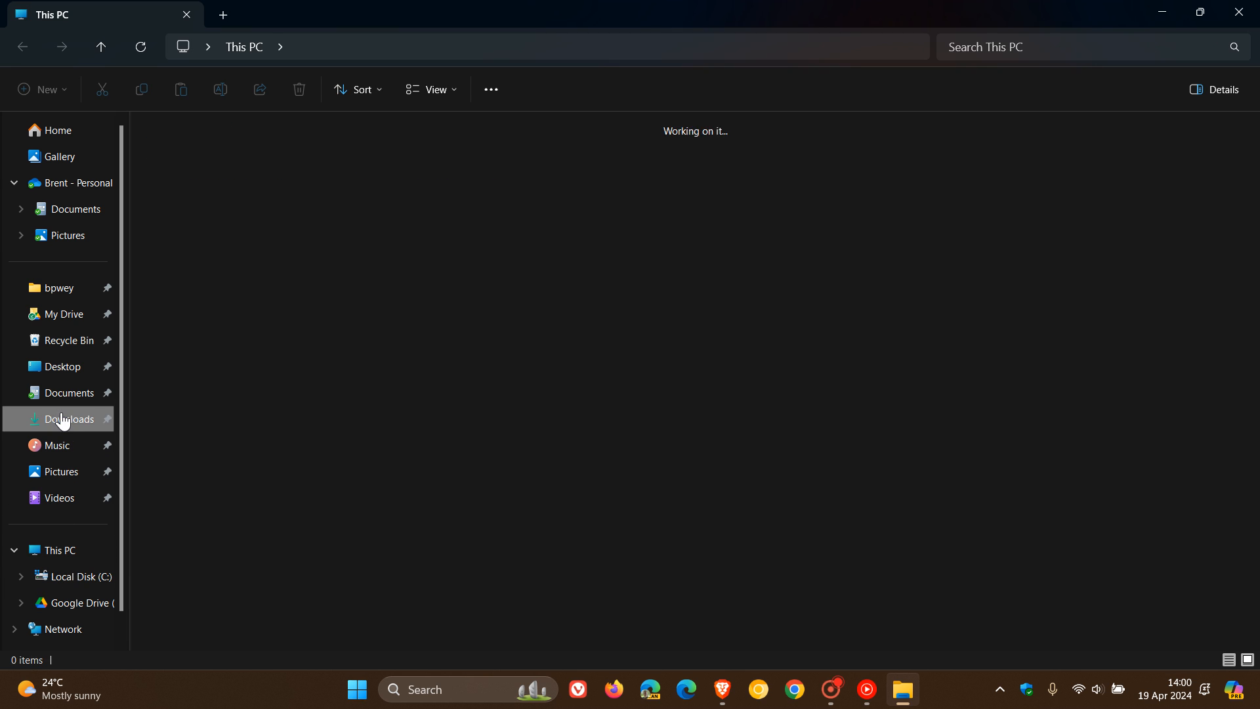
{"action": "left_click", "coordinate": [69, 419]}
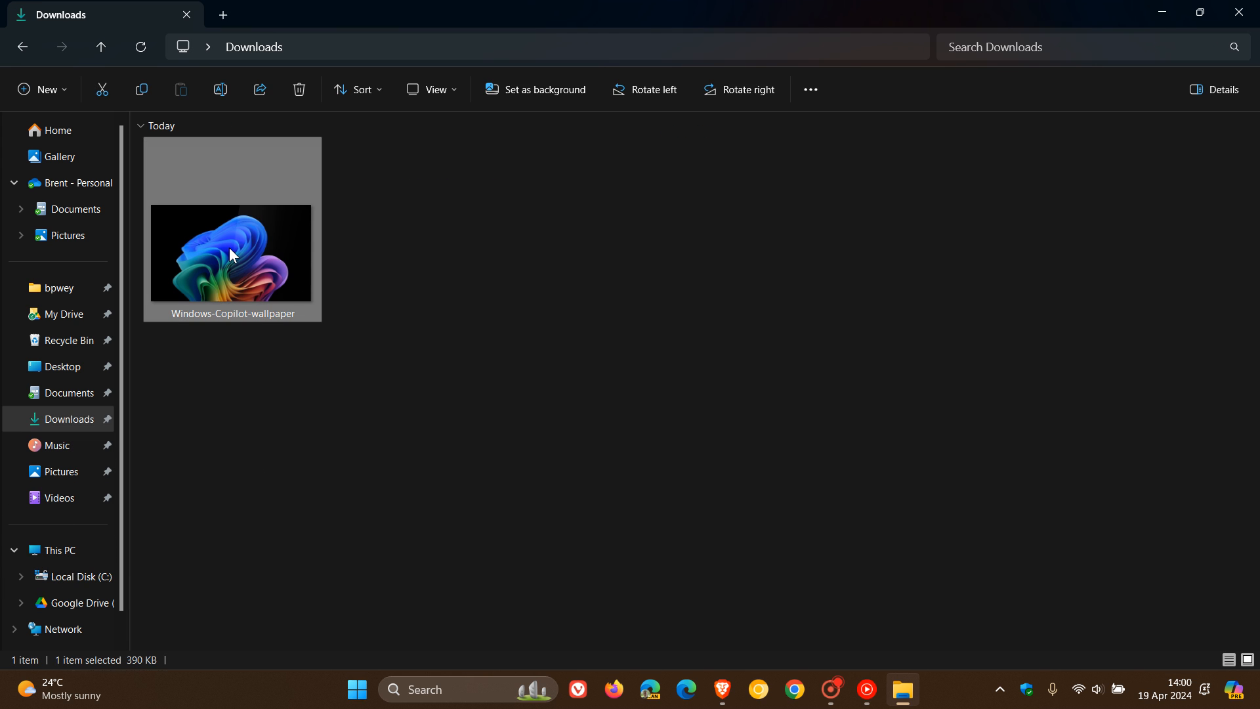
{"action": "right_click", "coordinate": [230, 253]}
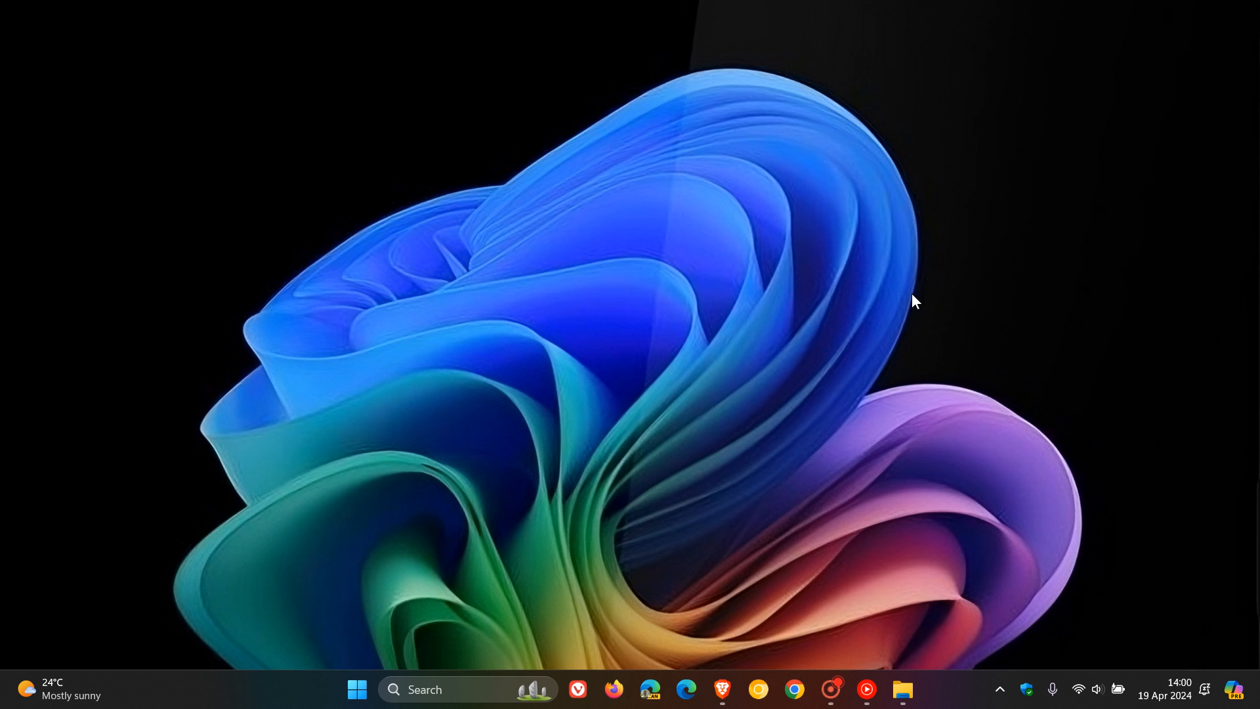
{"action": "mouse_move", "coordinate": [902, 268]}
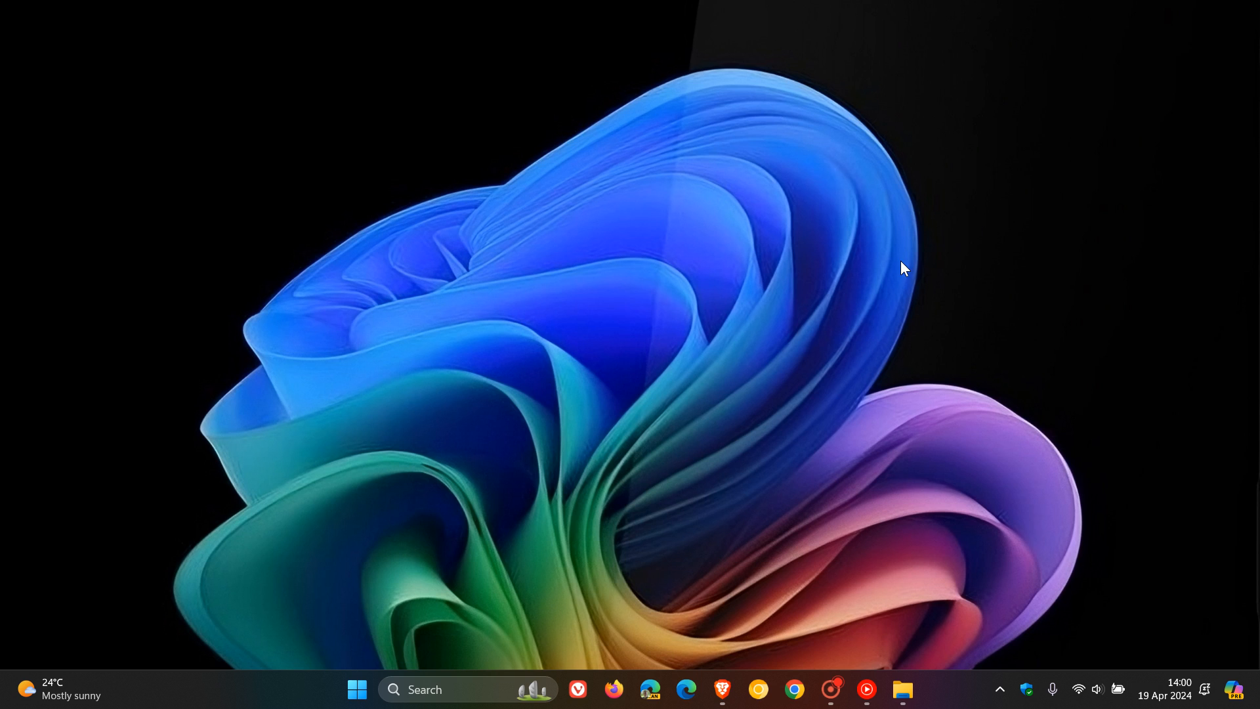
{"action": "mouse_move", "coordinate": [817, 308]}
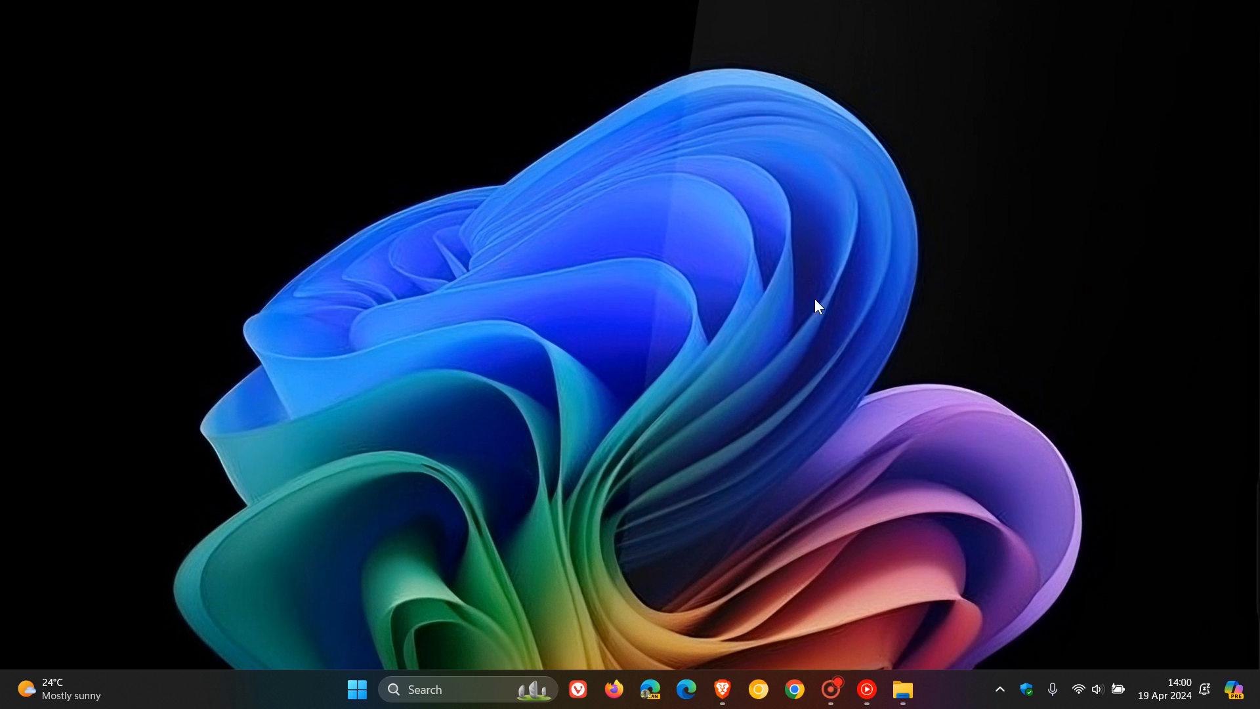
{"action": "mouse_move", "coordinate": [884, 236]}
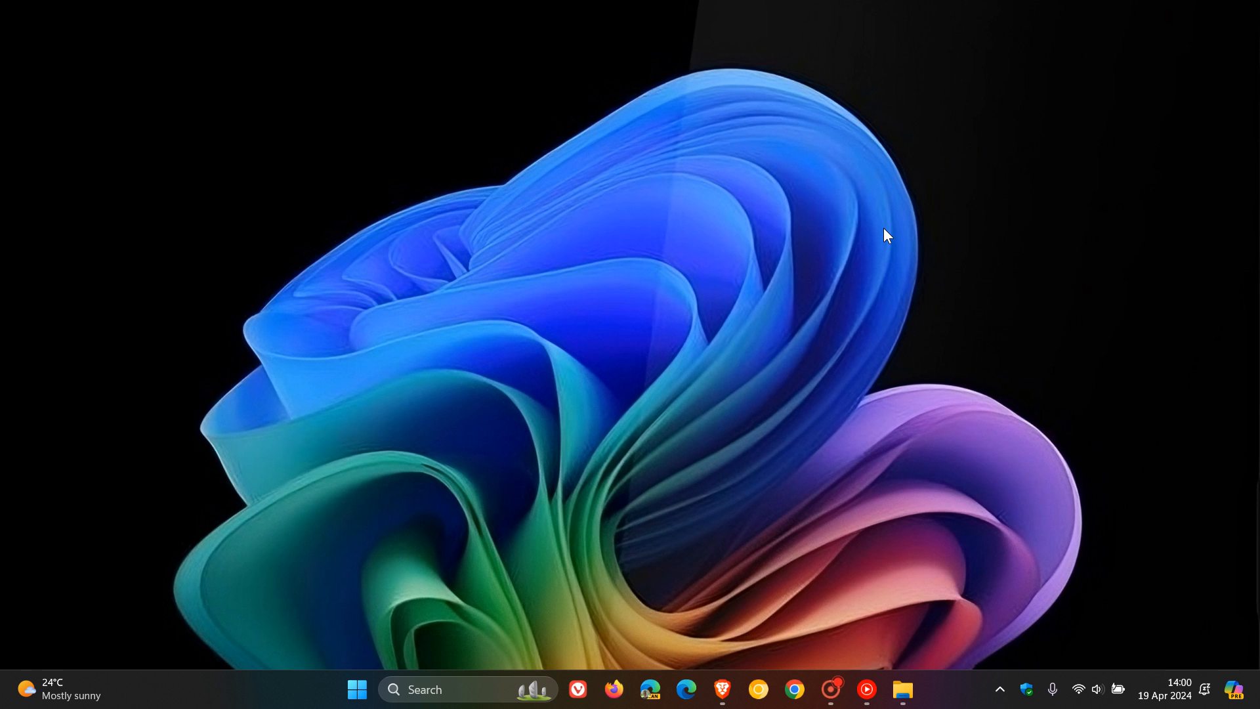
{"action": "mouse_move", "coordinate": [863, 459]}
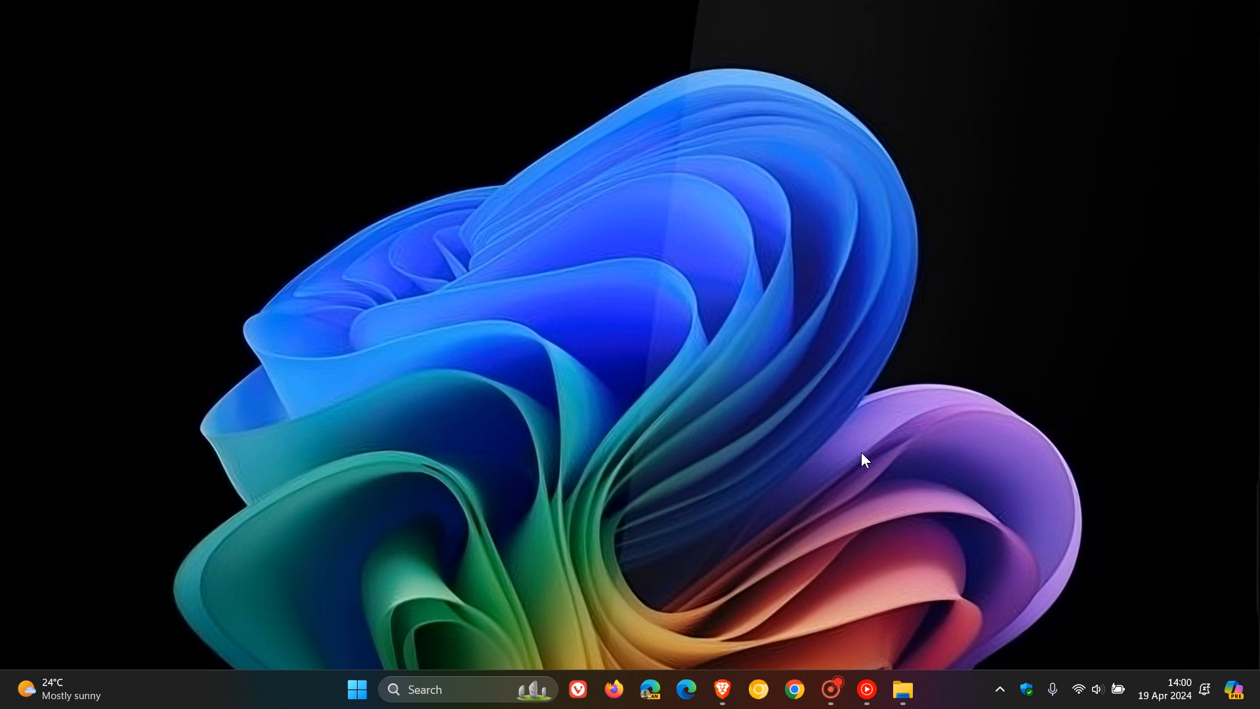
{"action": "mouse_move", "coordinate": [946, 391]}
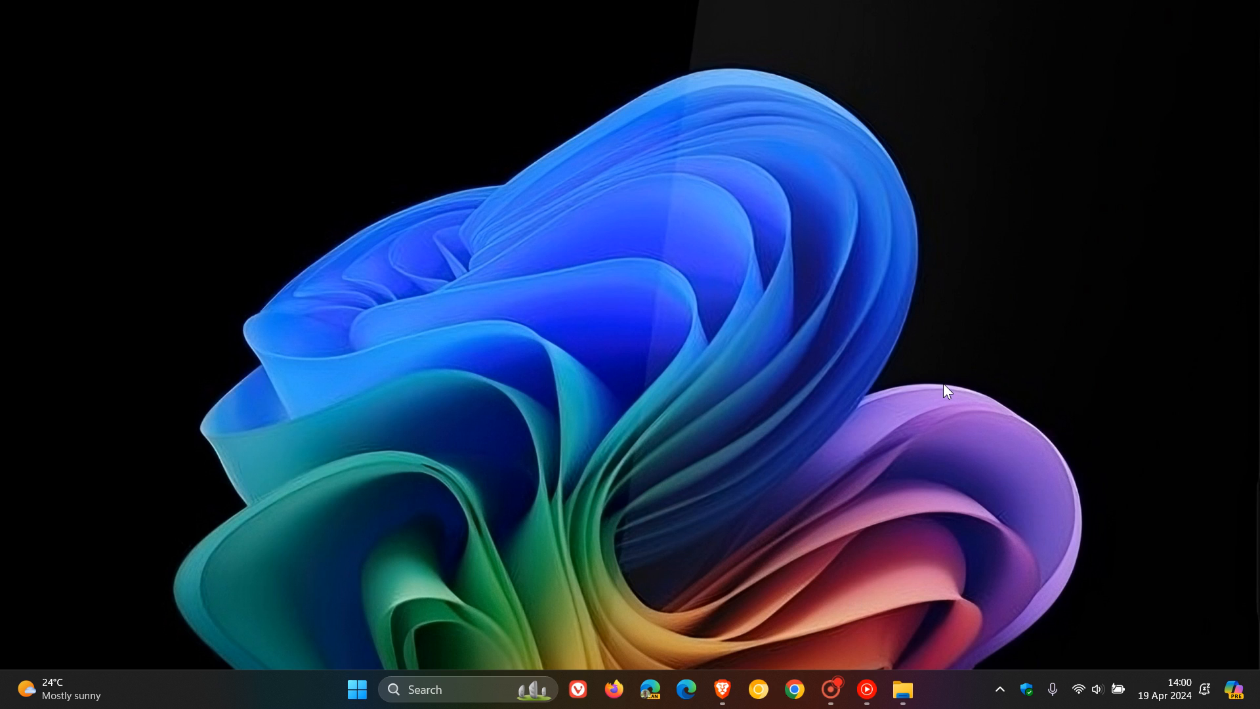
{"action": "mouse_move", "coordinate": [311, 299]}
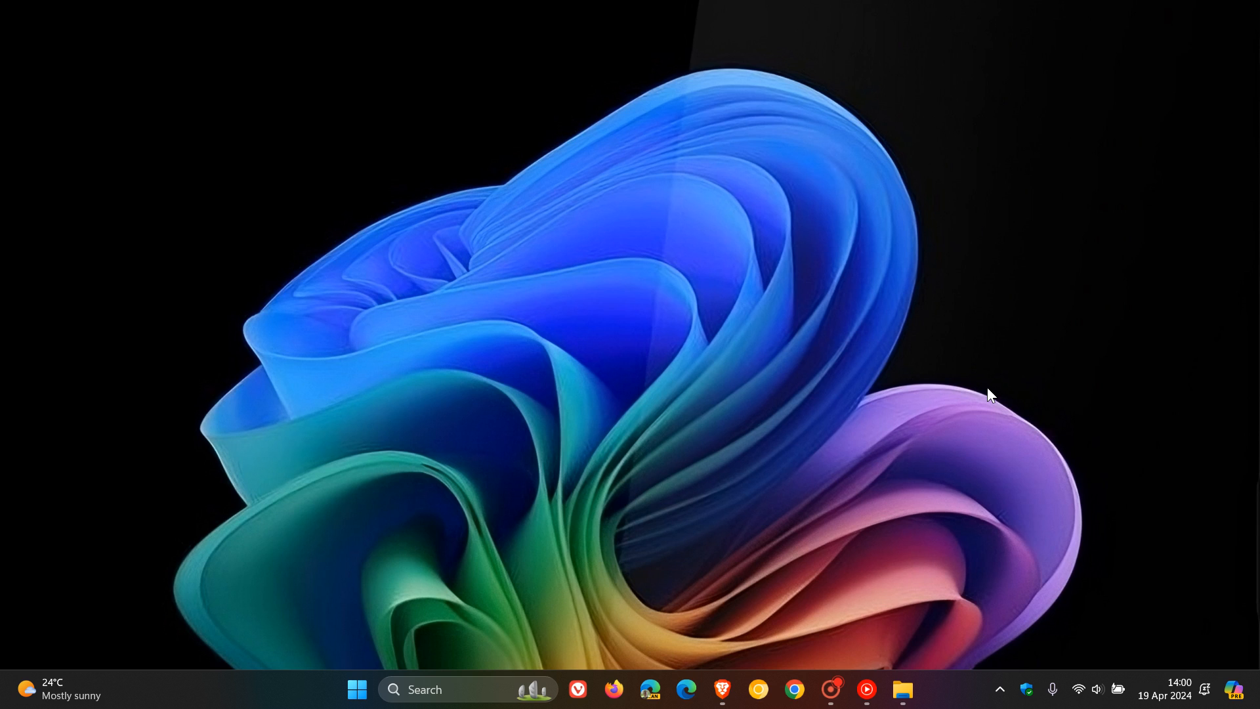
{"action": "mouse_move", "coordinate": [939, 360]}
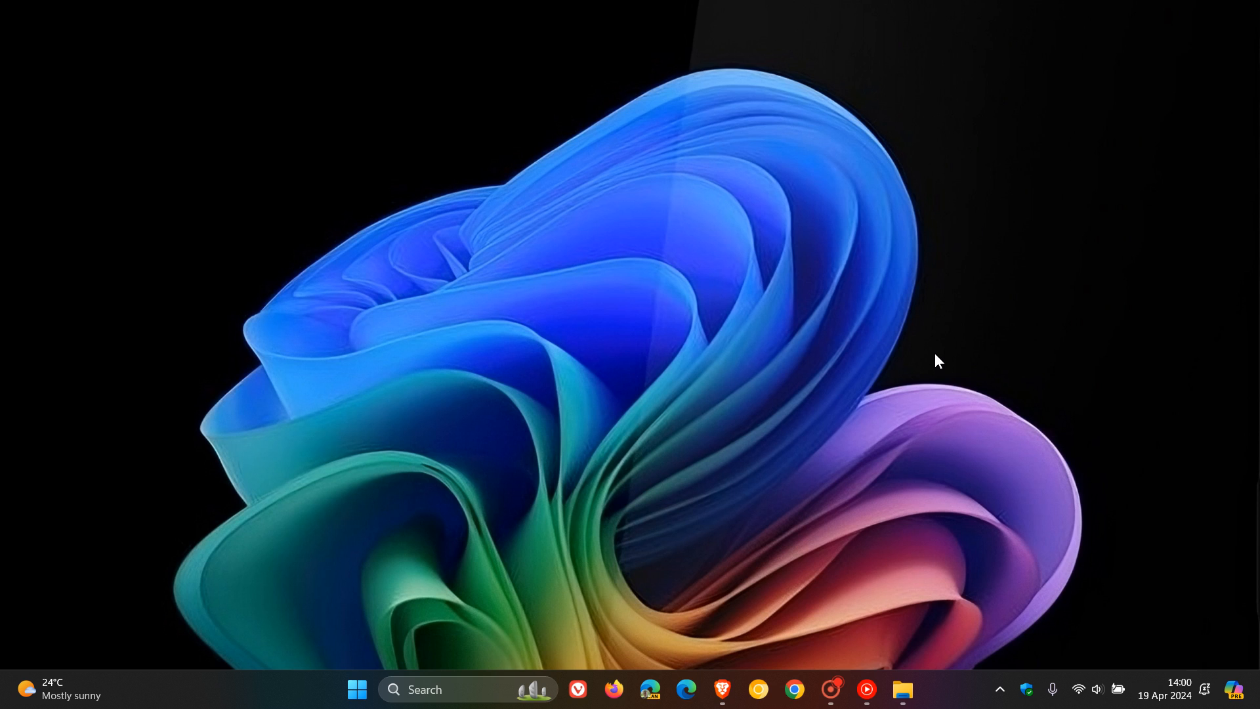
{"action": "mouse_move", "coordinate": [656, 329]}
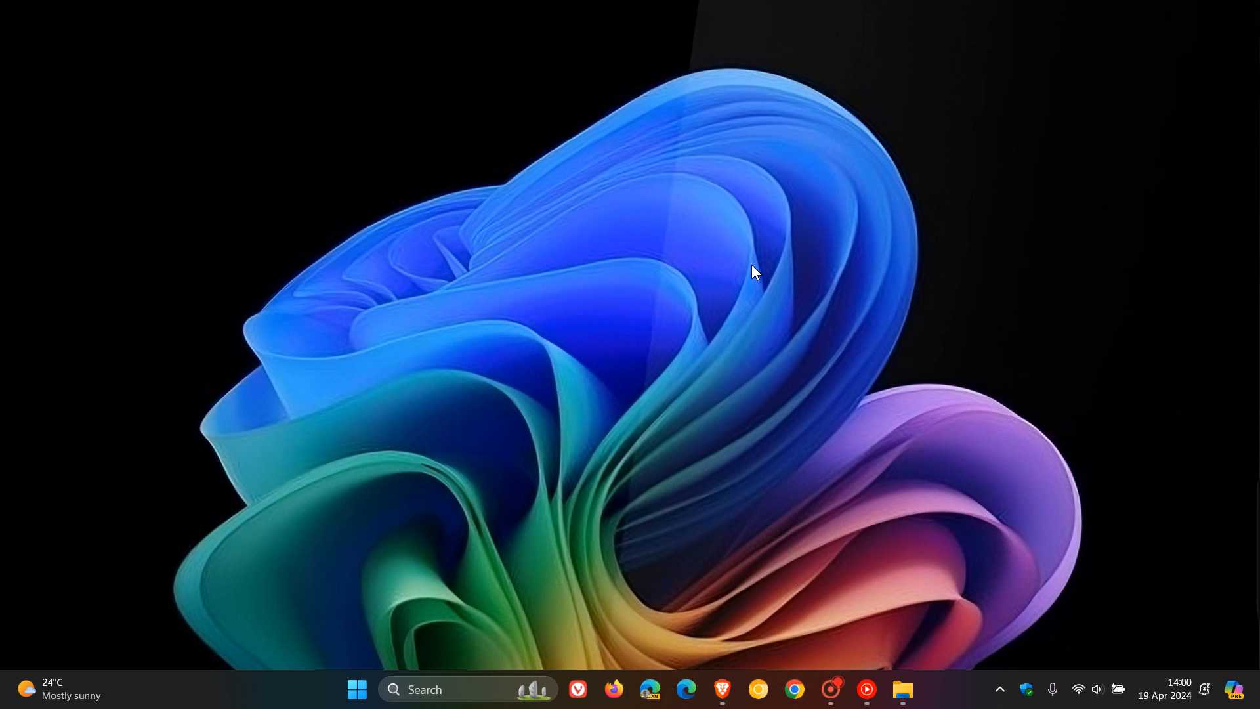
{"action": "mouse_move", "coordinate": [786, 267]}
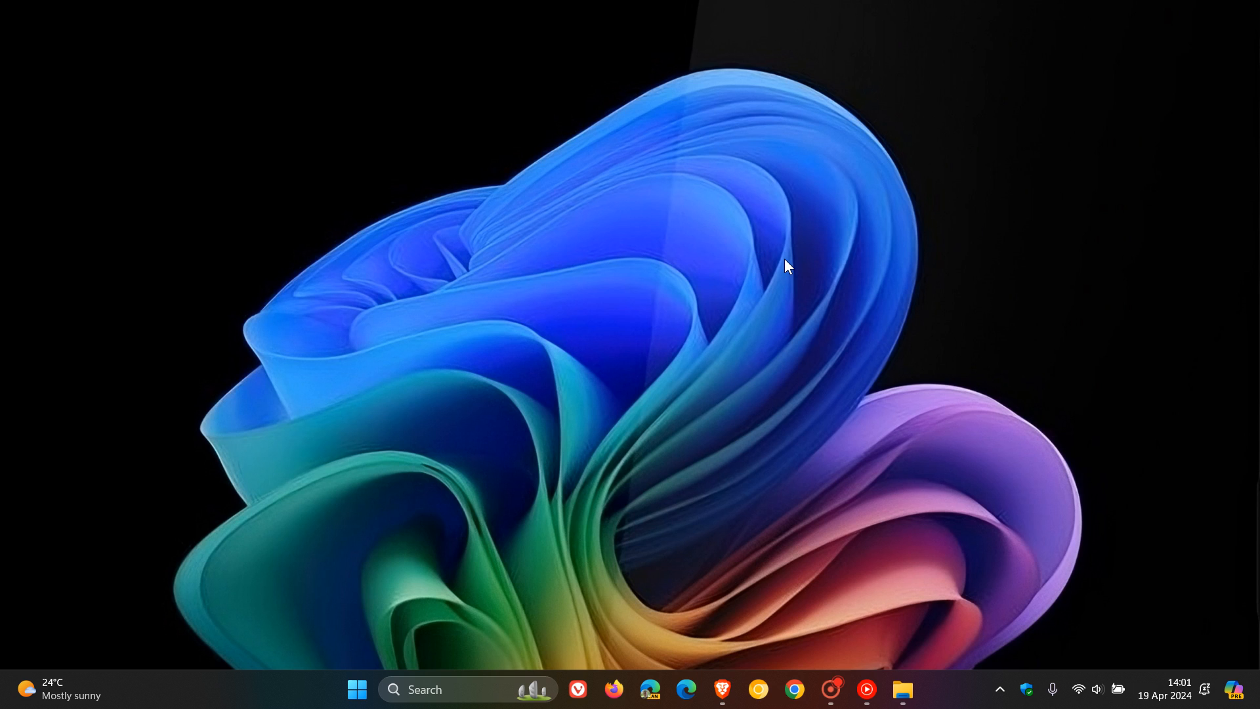